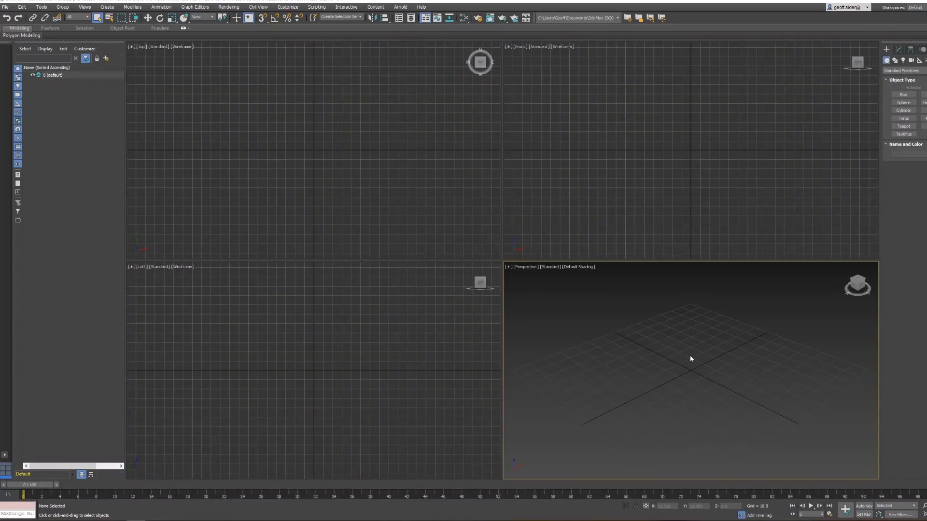
{"action": "mouse_move", "coordinate": [698, 360]}
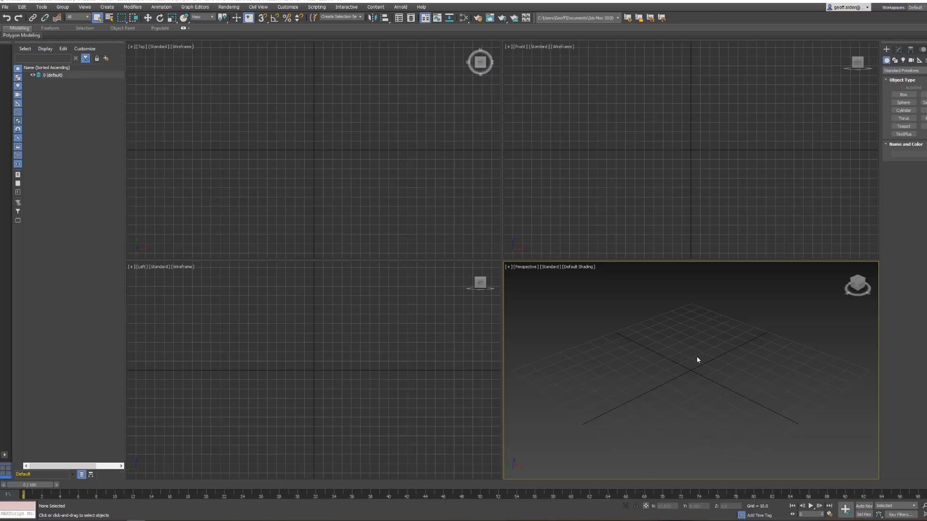
{"action": "mouse_move", "coordinate": [579, 386]}
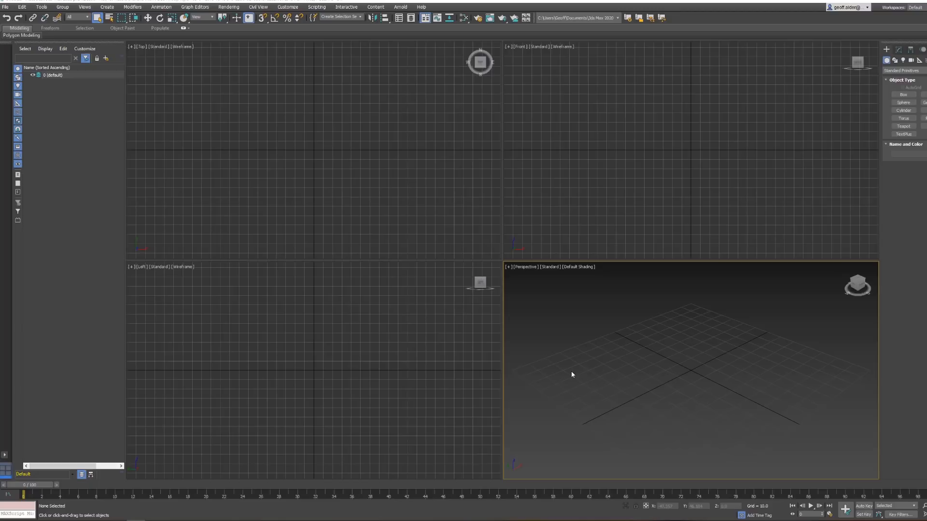
{"action": "mouse_move", "coordinate": [568, 376]}
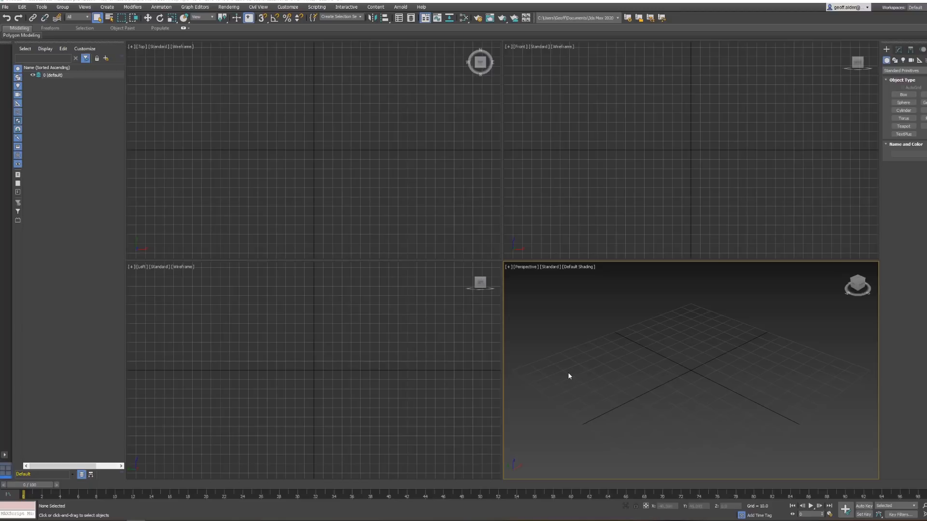
{"action": "mouse_move", "coordinate": [568, 371]}
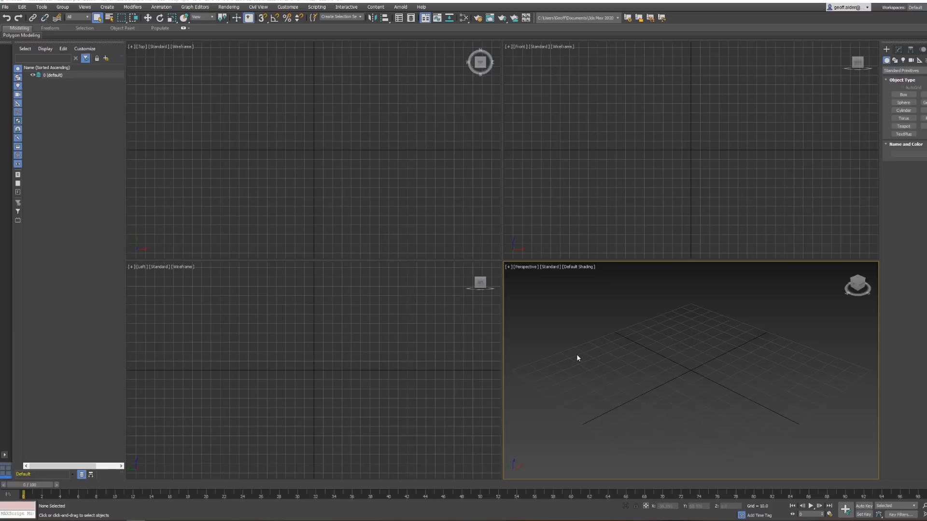
{"action": "mouse_move", "coordinate": [411, 336]}
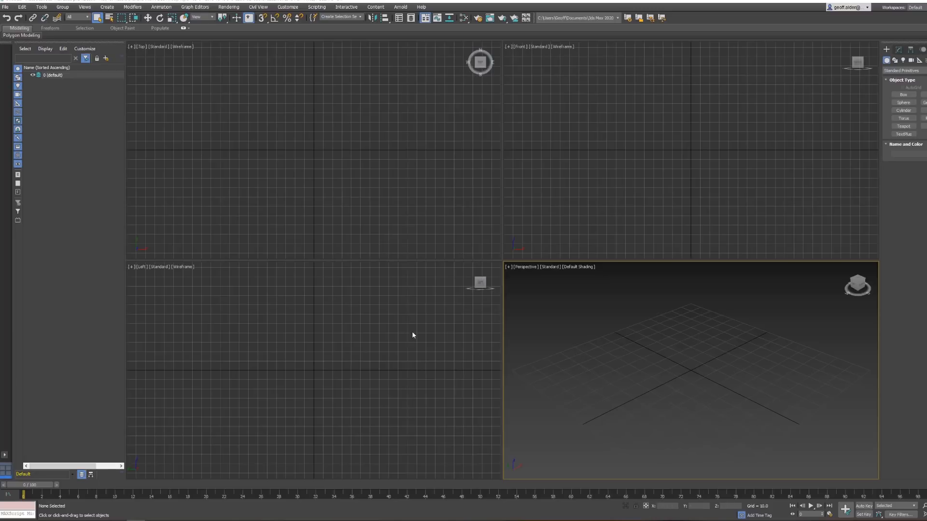
{"action": "mouse_move", "coordinate": [579, 352]}
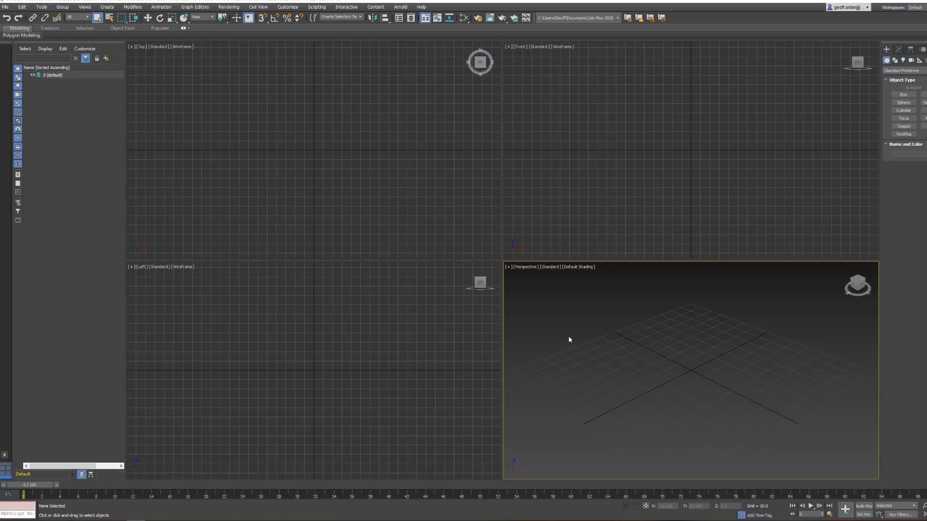
{"action": "mouse_move", "coordinate": [529, 356]}
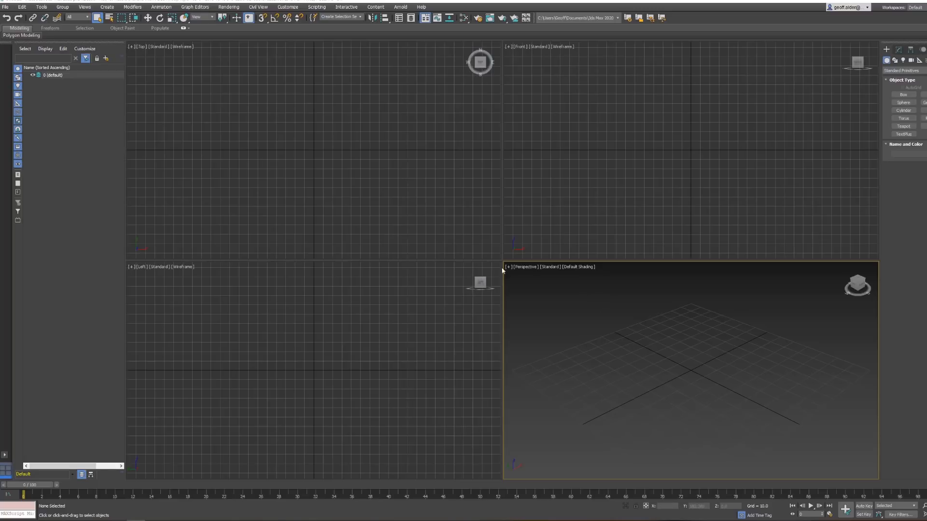
{"action": "mouse_move", "coordinate": [68, 90]}
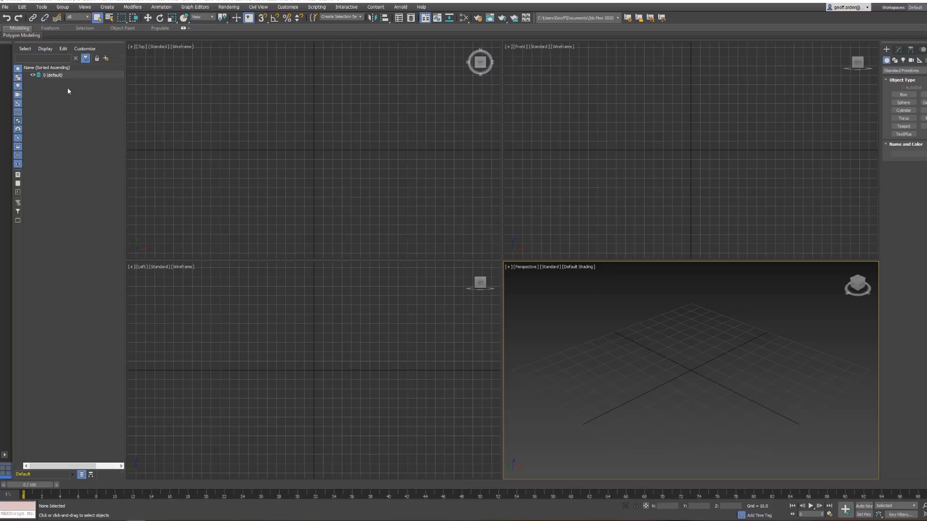
- Select the Revit house .rvt file from the 3ds Max 2020 folder for import
{"action": "left_click", "coordinate": [5, 6]}
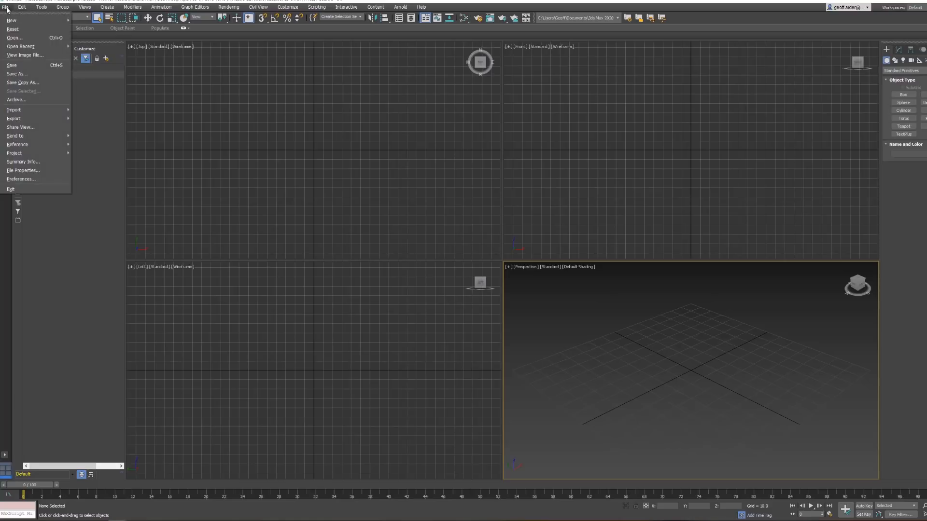
{"action": "mouse_move", "coordinate": [13, 110]}
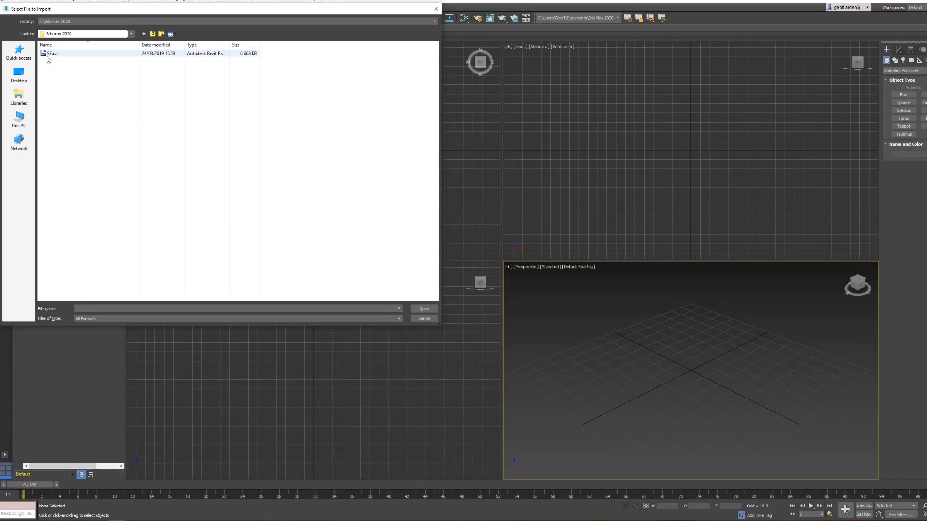
{"action": "left_click", "coordinate": [52, 53]}
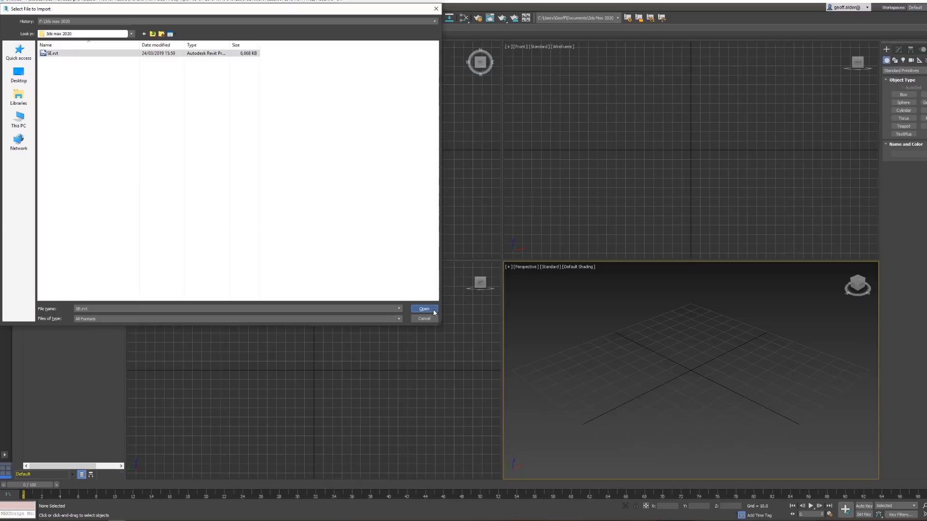
{"action": "left_click", "coordinate": [424, 309]}
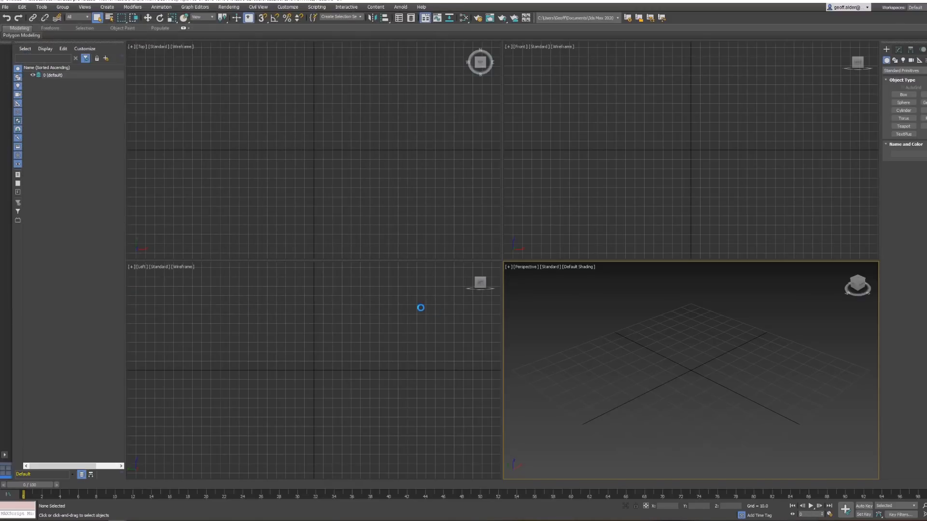
{"action": "mouse_move", "coordinate": [417, 290]}
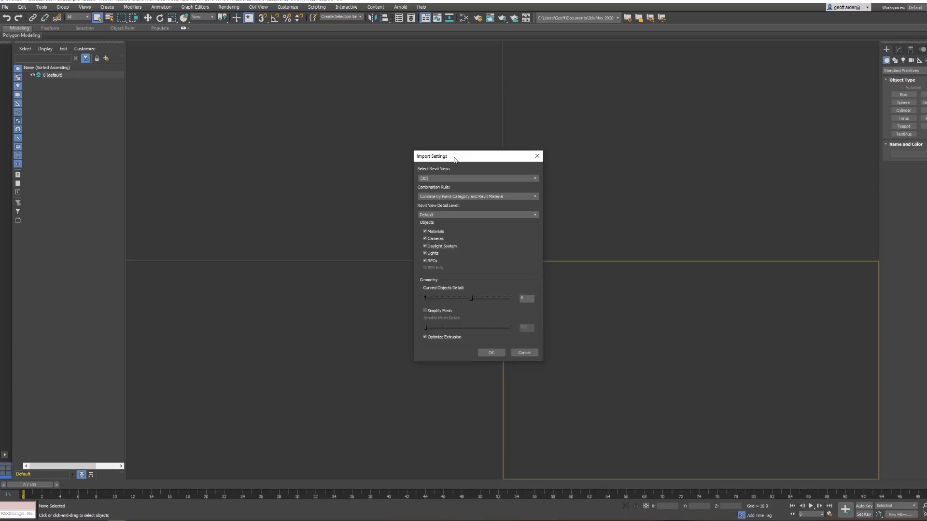
- Choose the Combine By Revit Category rule in Import Settings and accept with OK
{"action": "left_click_drag", "start_coordinate": [454, 156], "coordinate": [441, 161]}
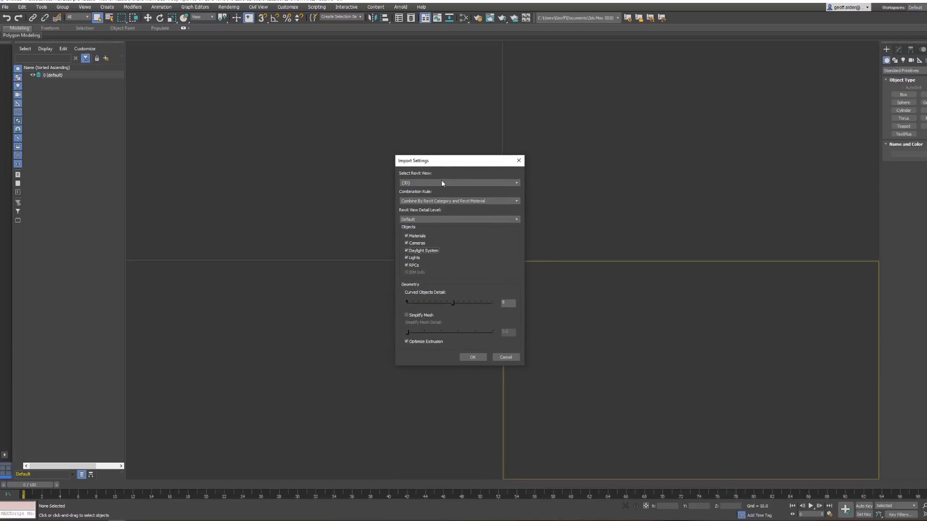
{"action": "mouse_move", "coordinate": [453, 190]}
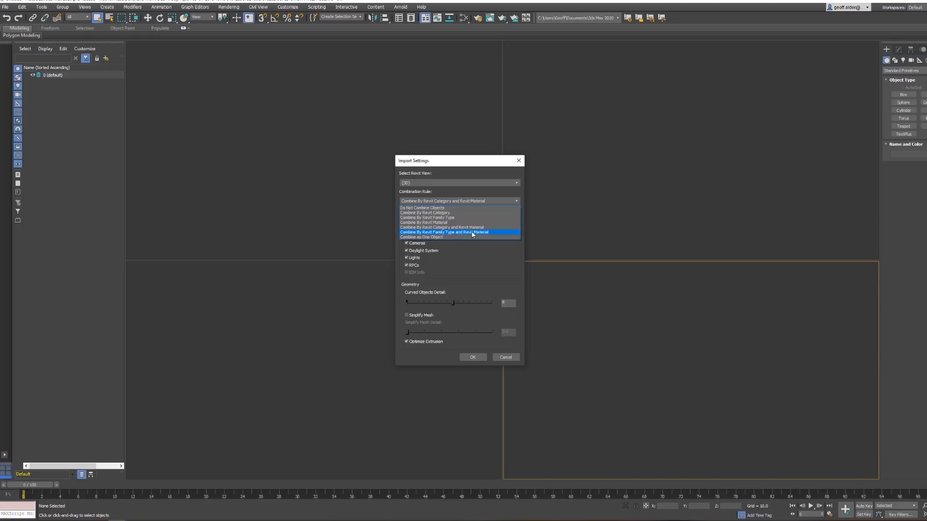
{"action": "mouse_move", "coordinate": [422, 208]}
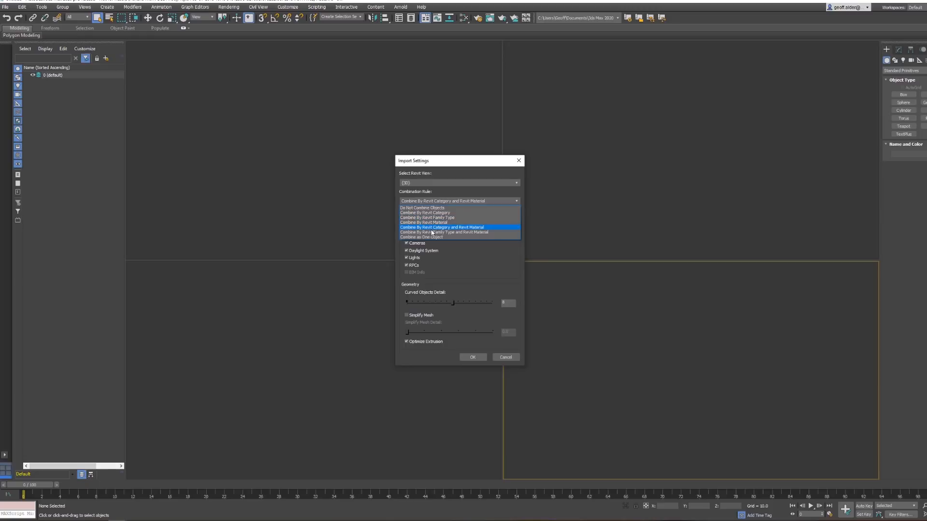
{"action": "mouse_move", "coordinate": [432, 213]}
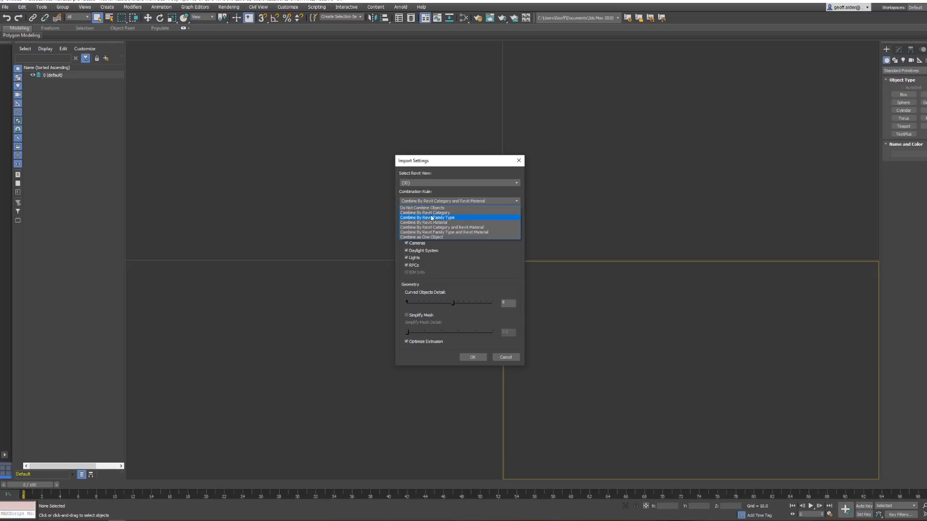
{"action": "left_click", "coordinate": [424, 212]}
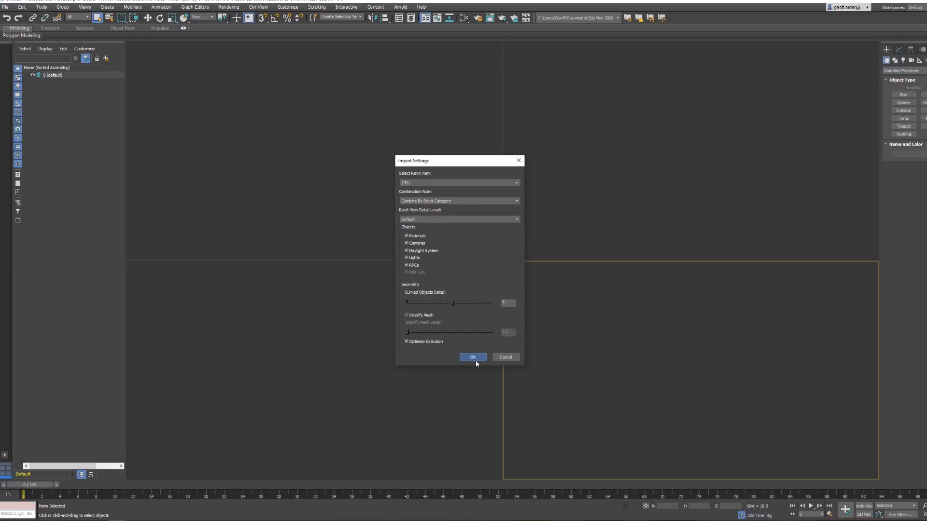
{"action": "left_click", "coordinate": [472, 358]}
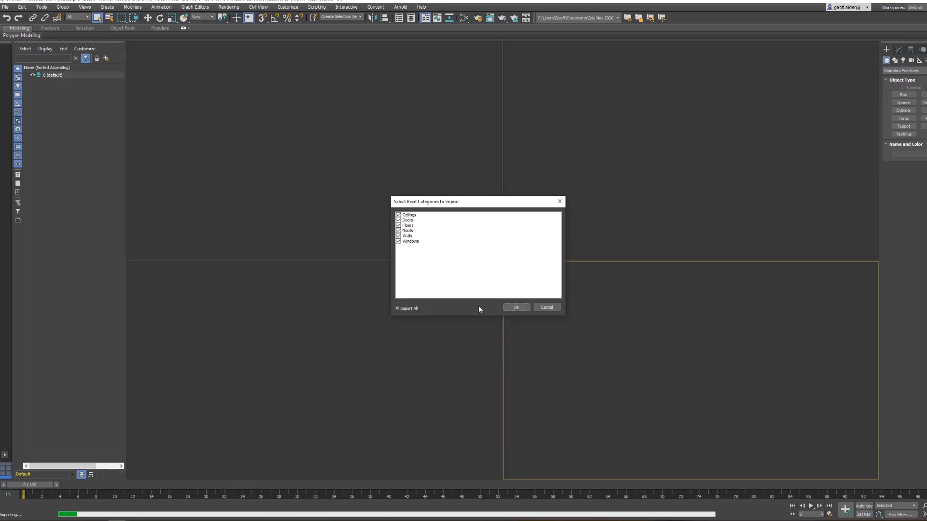
- Import all listed Revit categories so the house geometry appears in the scene
{"action": "left_click_drag", "start_coordinate": [426, 201], "coordinate": [342, 224]}
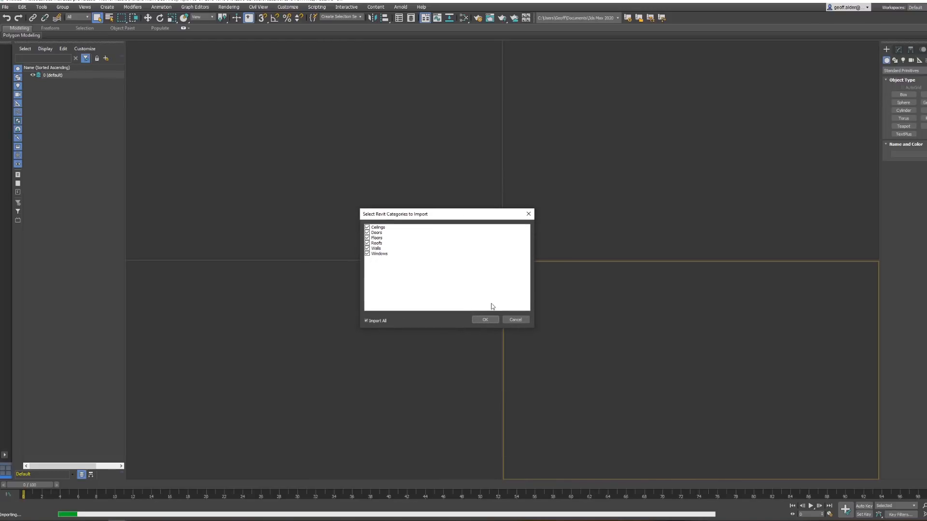
{"action": "mouse_move", "coordinate": [462, 304]}
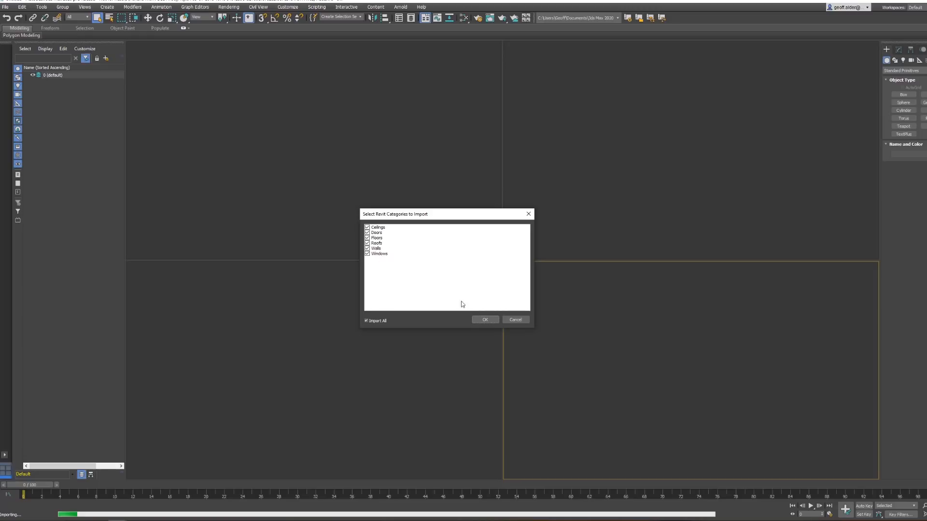
{"action": "left_click", "coordinate": [484, 320]}
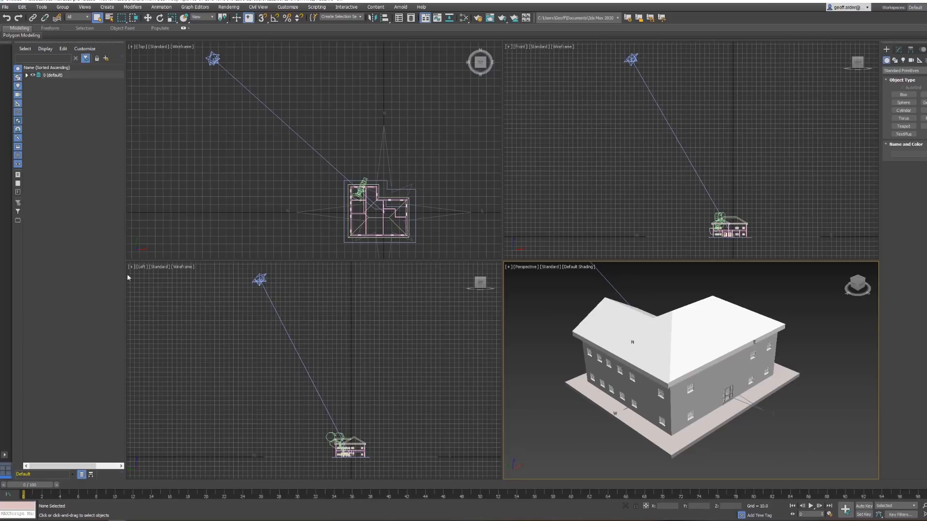
- Expand layer 0 (default) and select the Ceilings, Doors, Floors and Windows objects in turn
{"action": "left_click", "coordinate": [26, 75]}
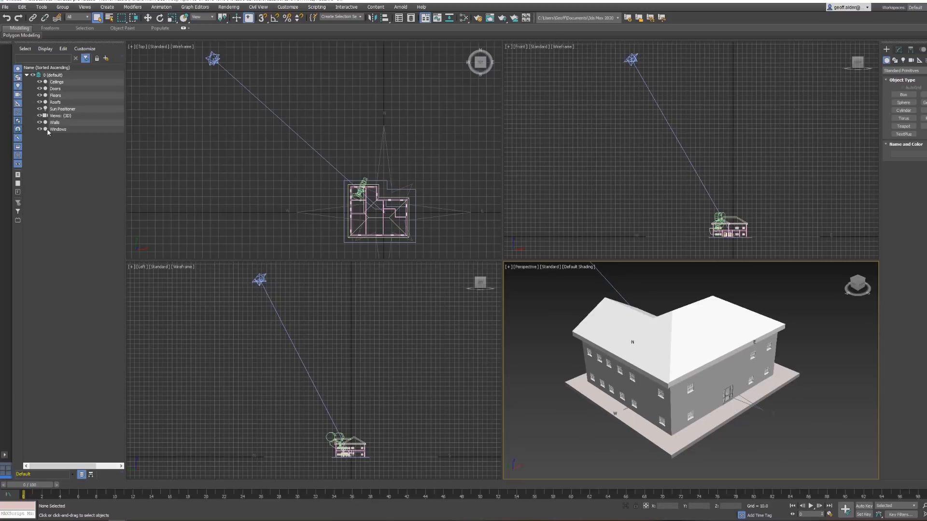
{"action": "left_click", "coordinate": [57, 82]}
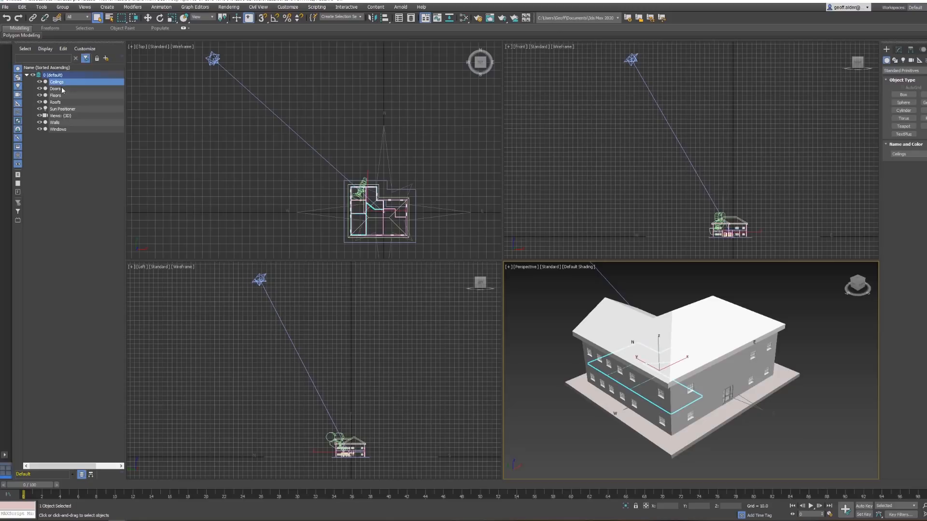
{"action": "left_click", "coordinate": [56, 89]}
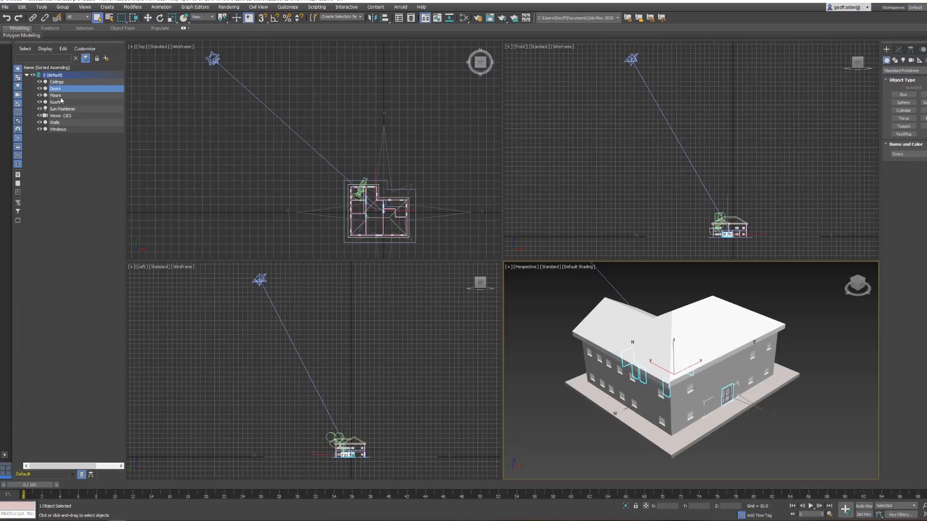
{"action": "left_click", "coordinate": [55, 95]}
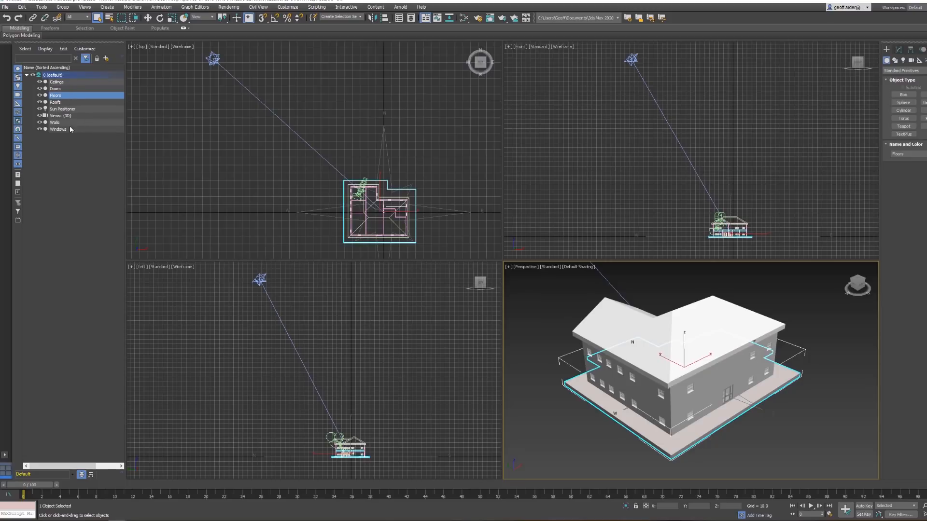
{"action": "left_click", "coordinate": [58, 129]}
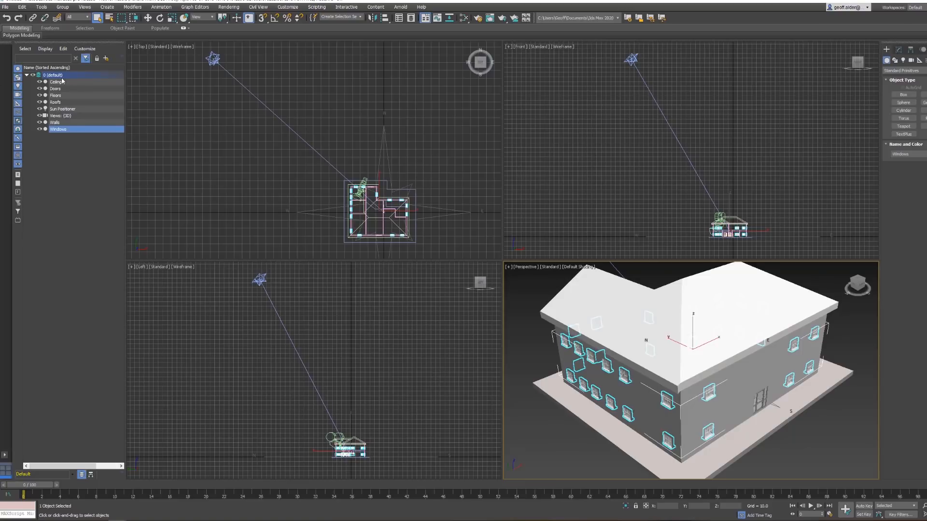
{"action": "left_click", "coordinate": [5, 6]}
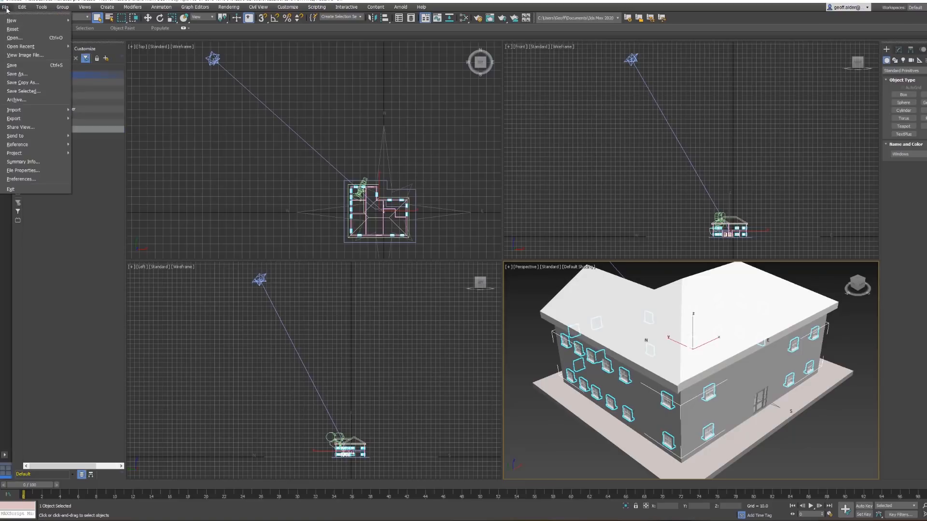
{"action": "mouse_move", "coordinate": [12, 21]}
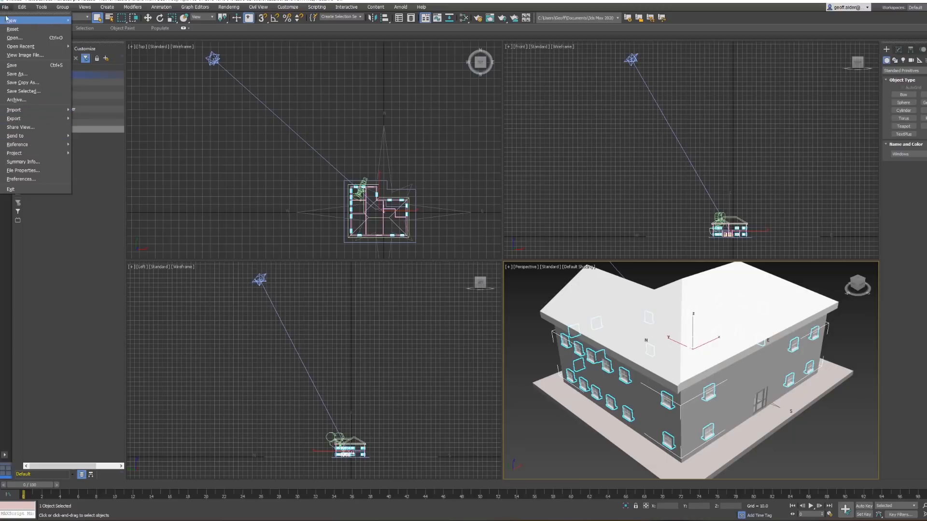
- Reset the scene via File > Reset, discarding changes with Don't Save and confirming Yes
{"action": "left_click", "coordinate": [12, 21]}
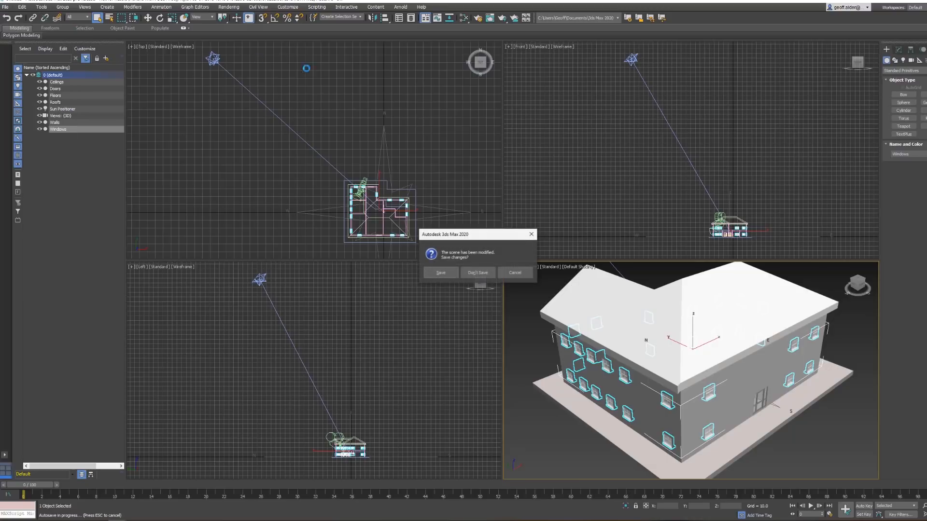
{"action": "left_click", "coordinate": [477, 272]}
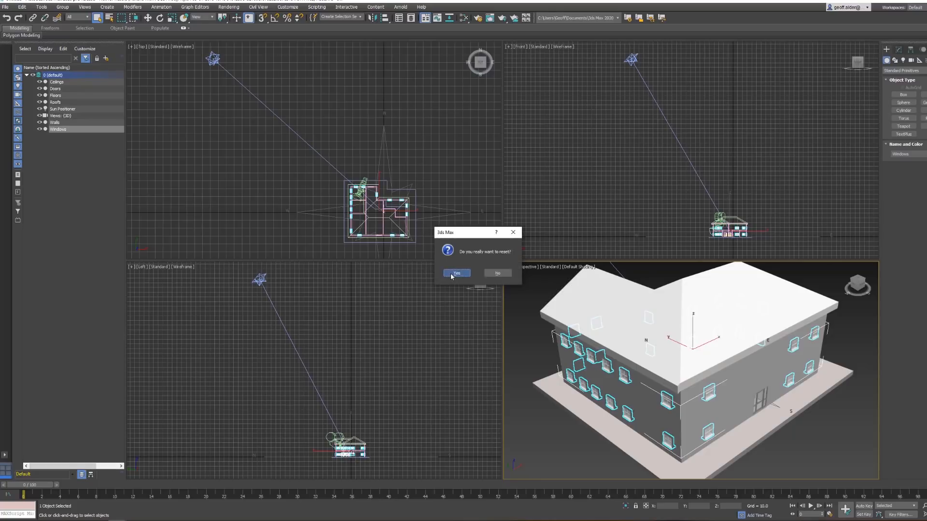
{"action": "left_click", "coordinate": [456, 273]}
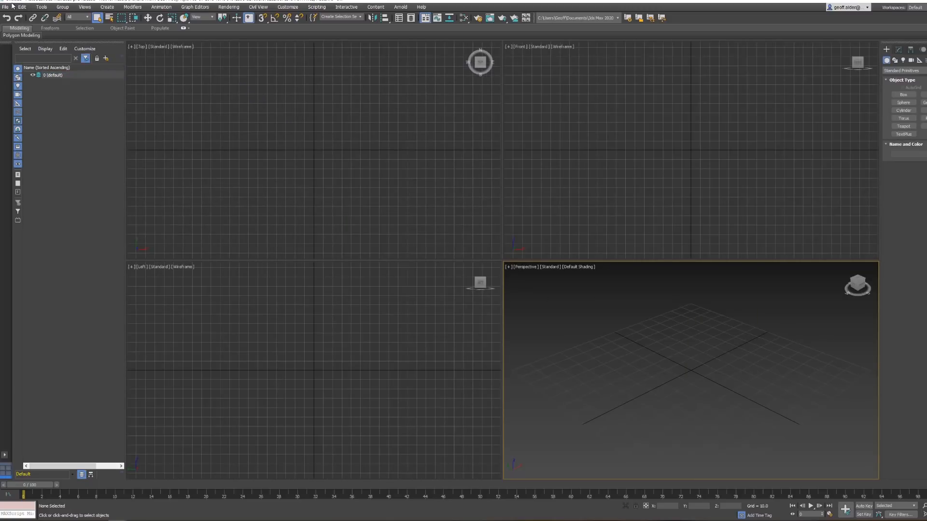
- Select the Revit house .rvt file again through File > Import for a fresh import
{"action": "left_click", "coordinate": [5, 6]}
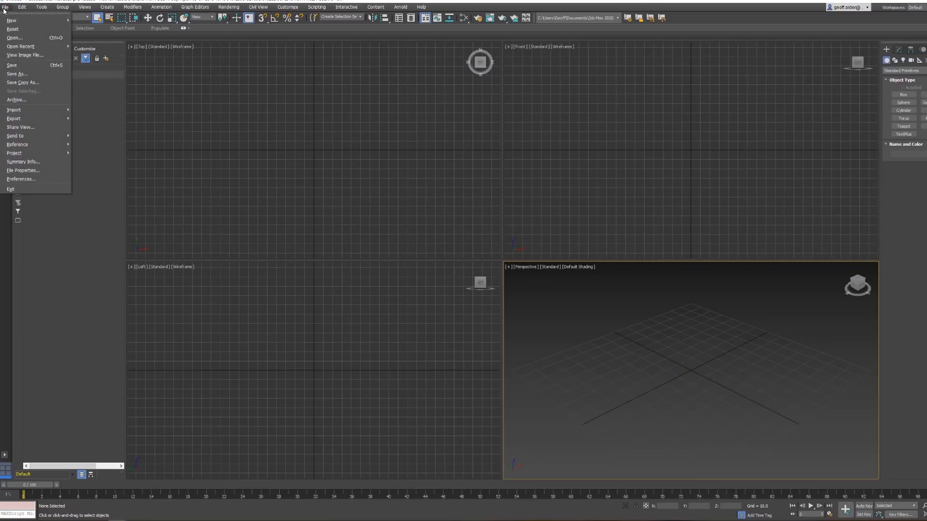
{"action": "mouse_move", "coordinate": [20, 127]}
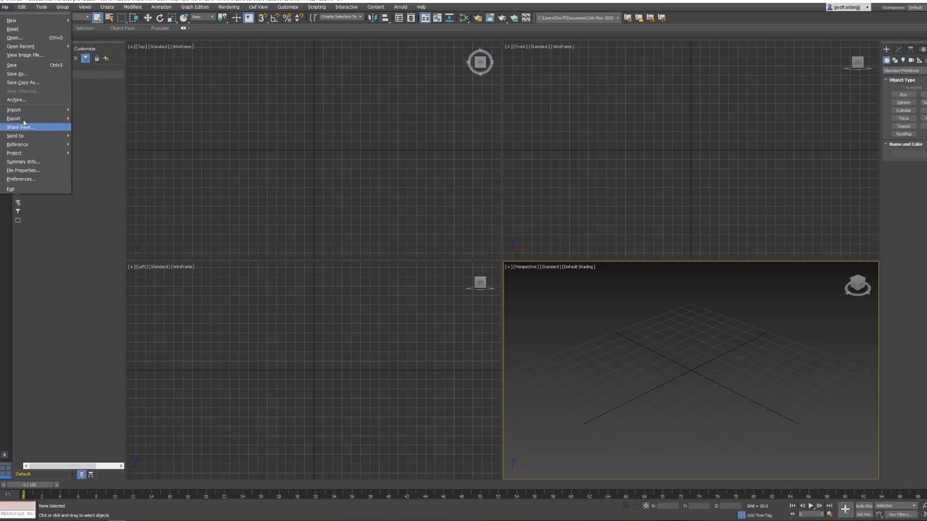
{"action": "mouse_move", "coordinate": [13, 111]}
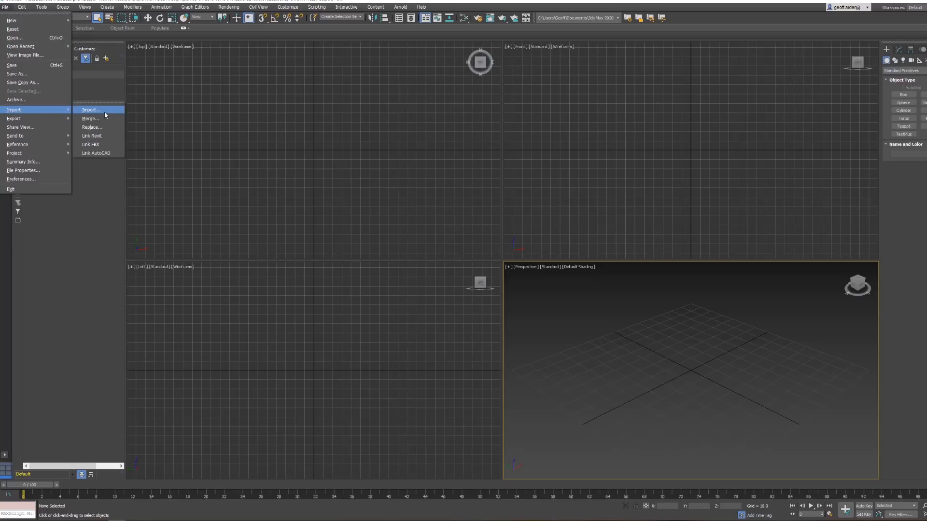
{"action": "left_click", "coordinate": [90, 109]}
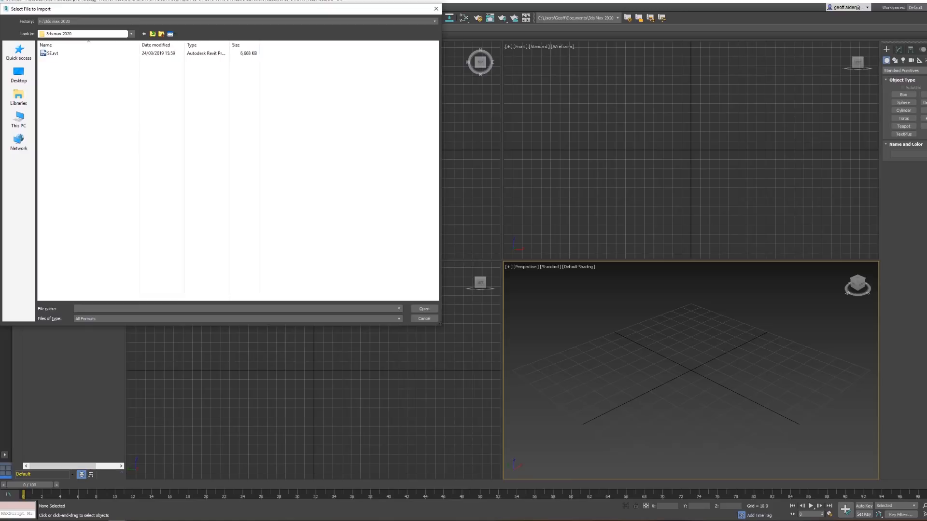
{"action": "left_click", "coordinate": [52, 54]}
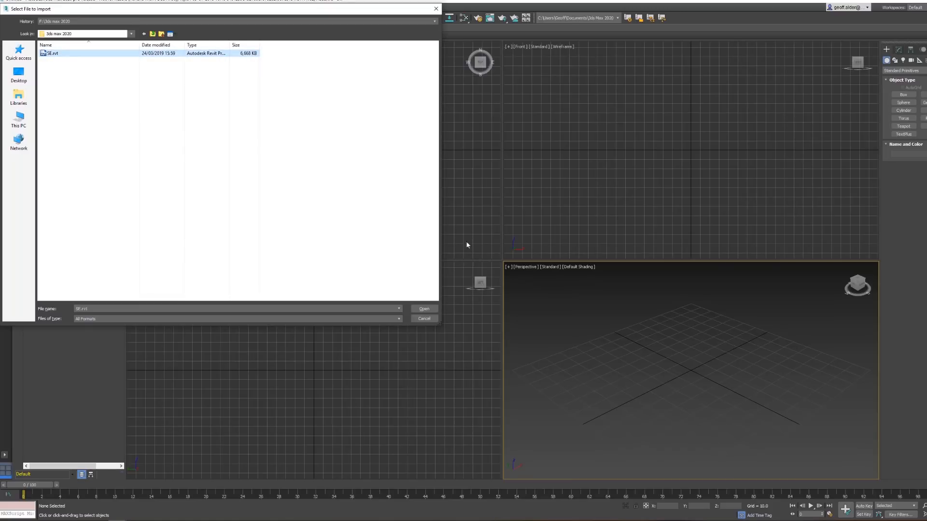
{"action": "left_click", "coordinate": [424, 309]}
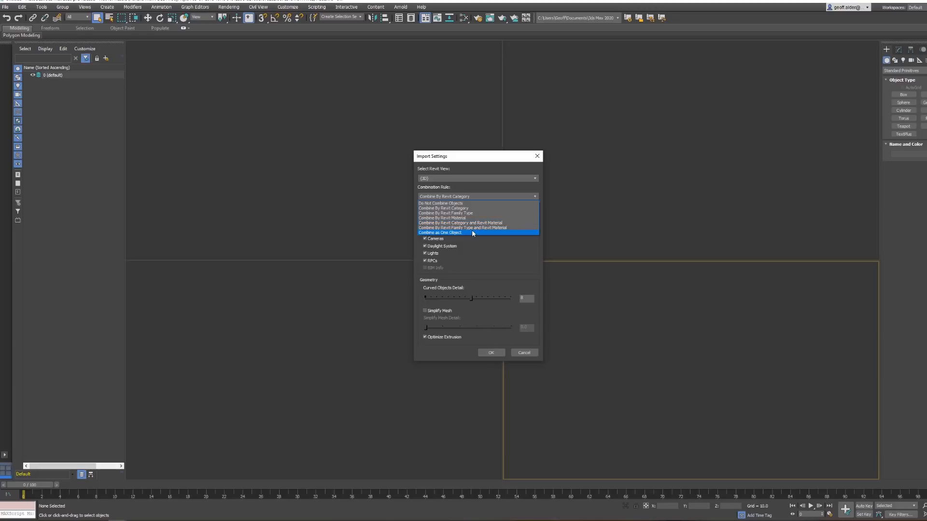
{"action": "mouse_move", "coordinate": [473, 223]}
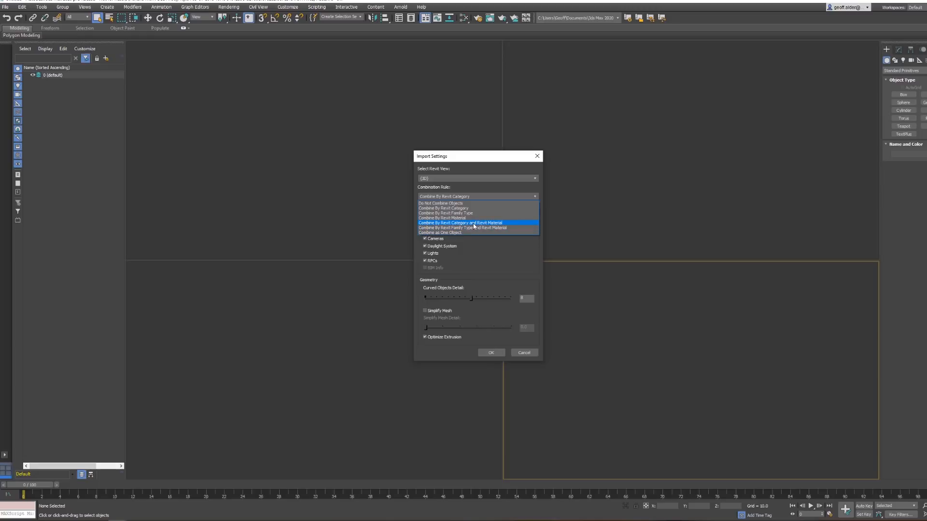
- Choose Combine By Revit Category and Revit Material in Import Settings and accept with OK
{"action": "left_click", "coordinate": [460, 223]}
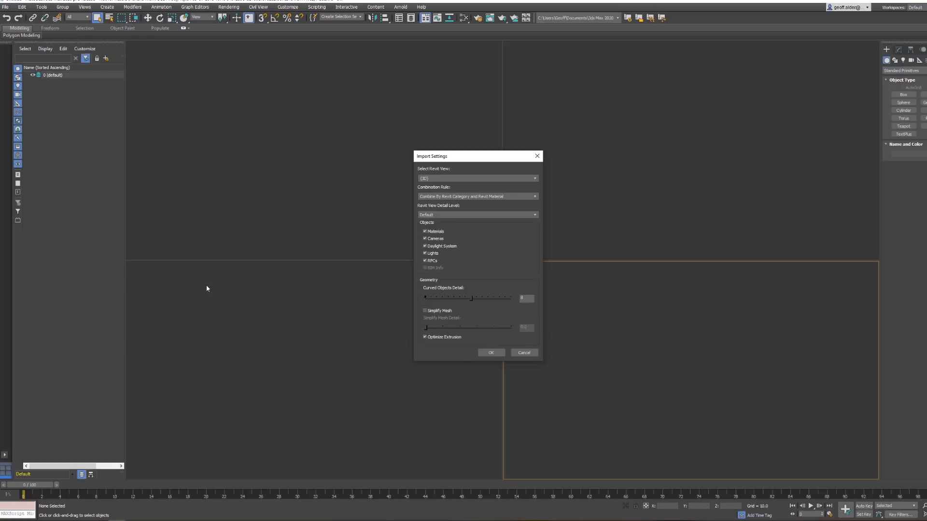
{"action": "left_click", "coordinate": [491, 353]}
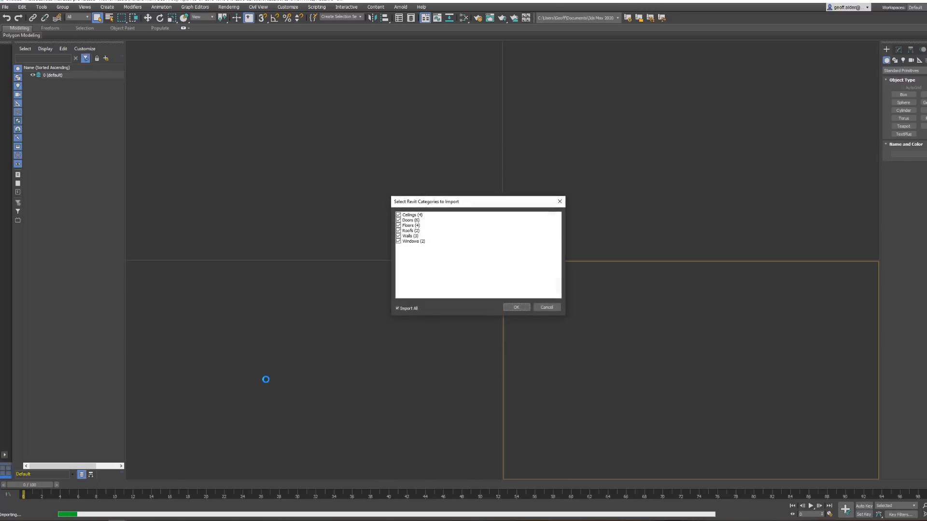
{"action": "mouse_move", "coordinate": [439, 234]}
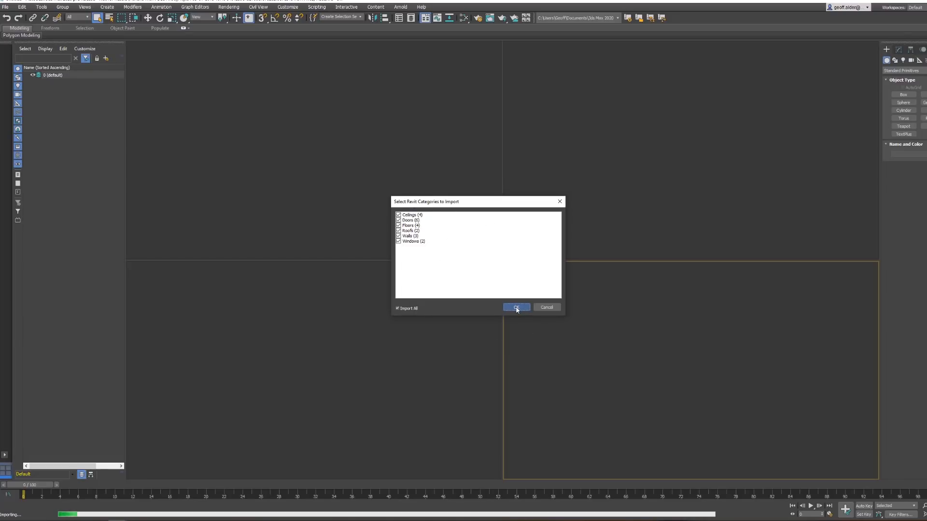
- Import all Revit categories with Import All checked so the house reappears
{"action": "left_click", "coordinate": [514, 307]}
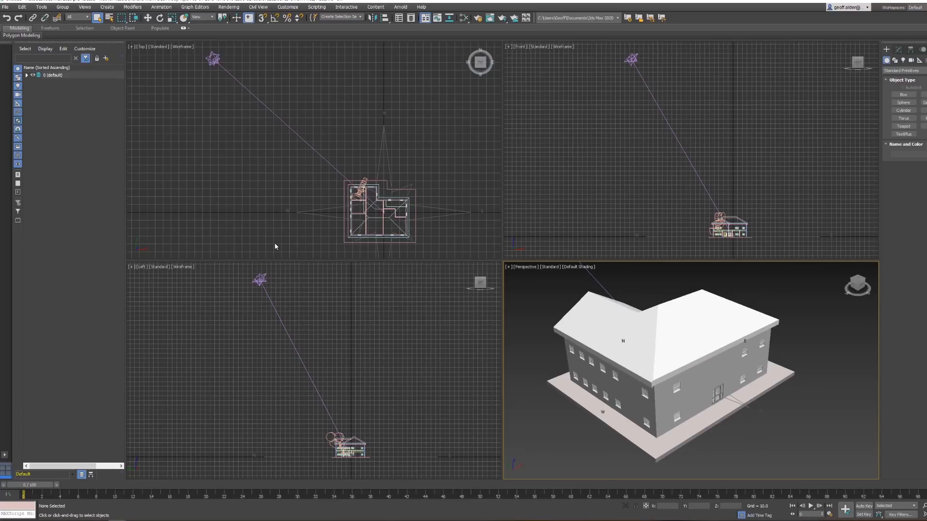
{"action": "mouse_move", "coordinate": [26, 77]}
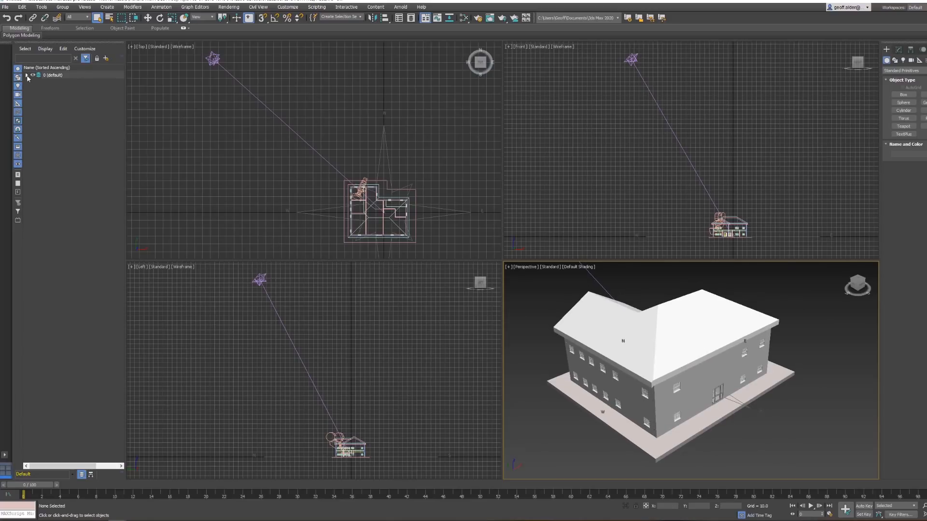
- Expand layer 0 (default) and alternately select Windows_Glass and Windows_Window Frame to confirm they are separate
{"action": "left_click", "coordinate": [26, 76]}
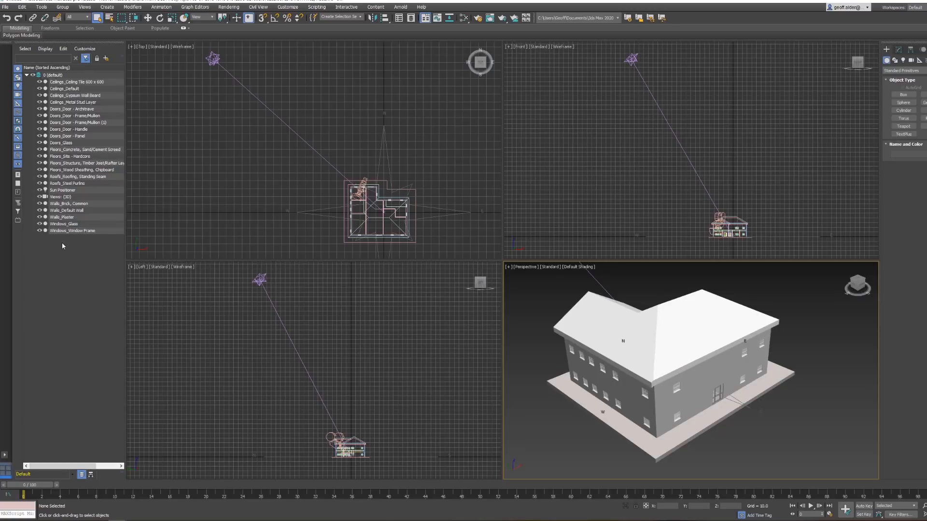
{"action": "mouse_move", "coordinate": [138, 124]}
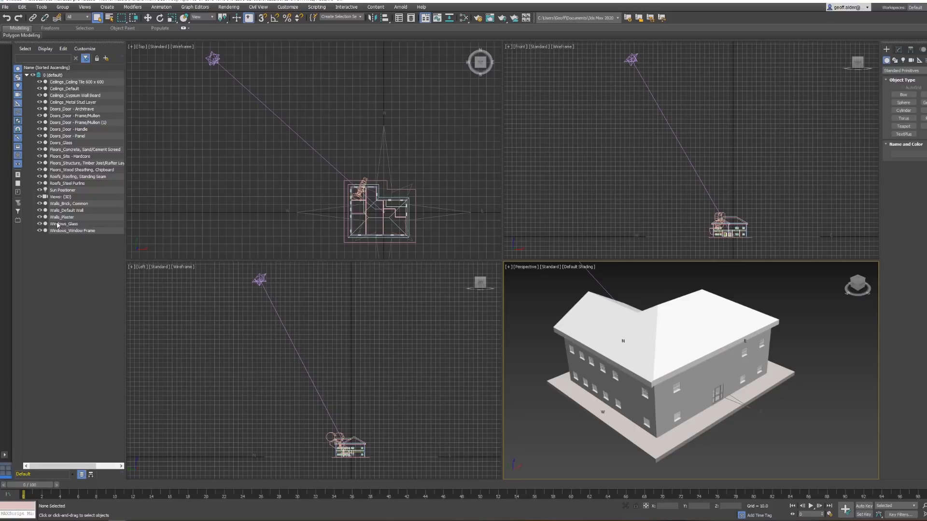
{"action": "left_click", "coordinate": [64, 224]}
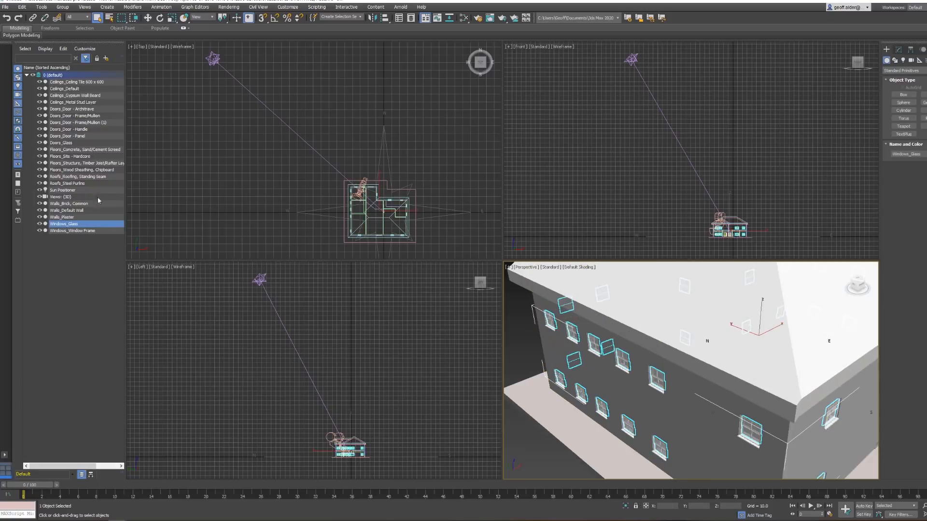
{"action": "left_click", "coordinate": [72, 231]}
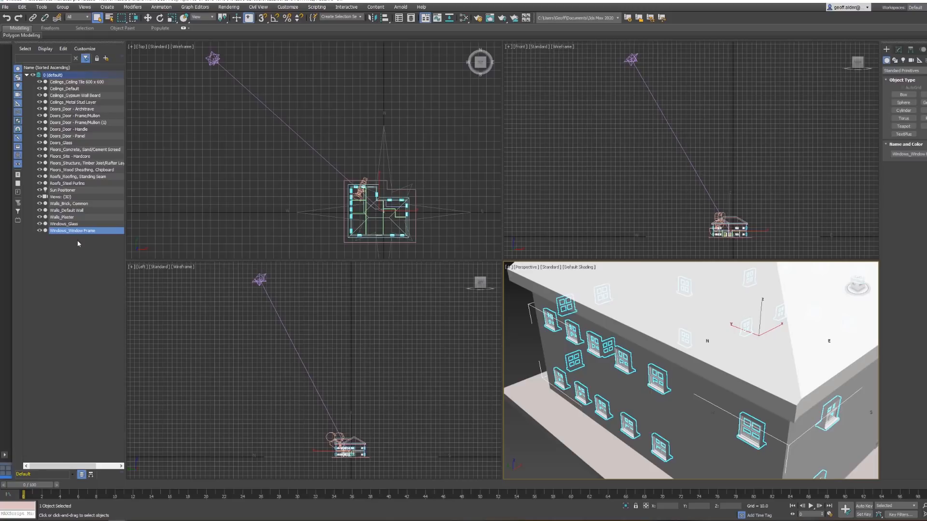
{"action": "left_click", "coordinate": [64, 223]}
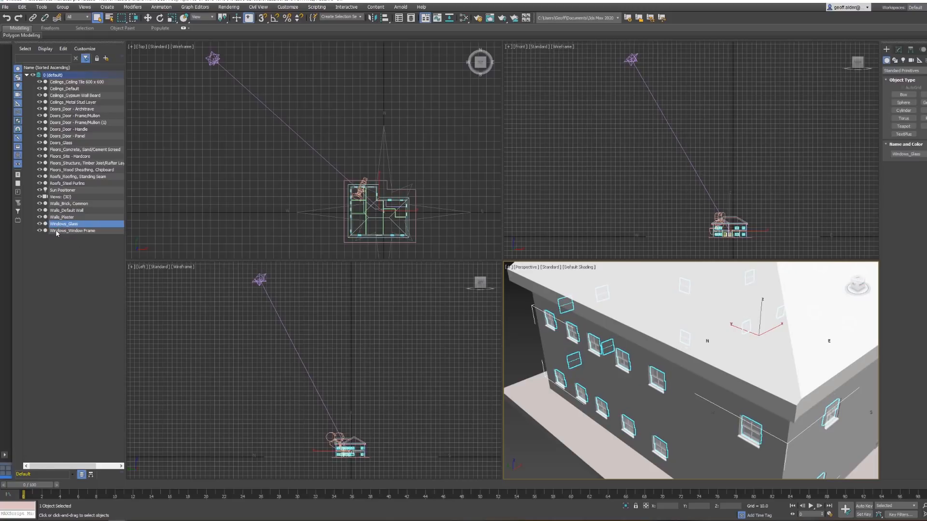
{"action": "left_click", "coordinate": [72, 231]}
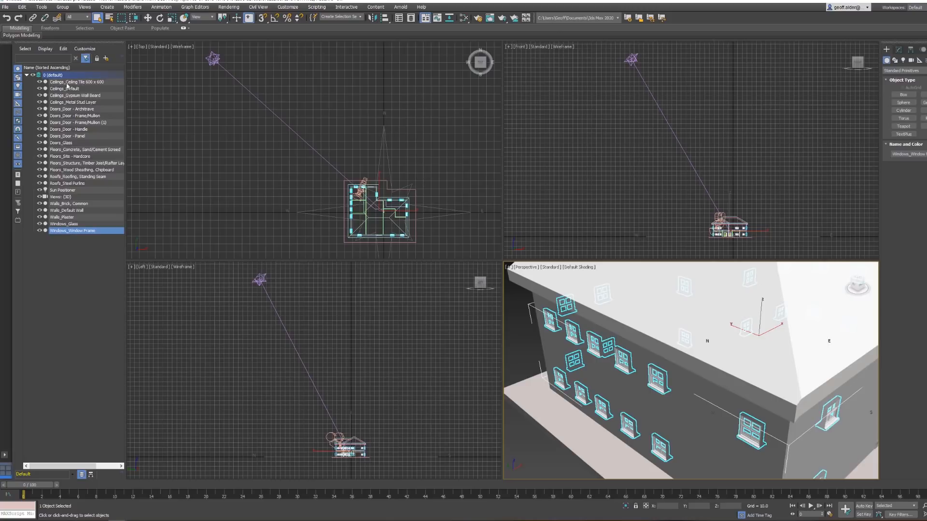
{"action": "left_click", "coordinate": [63, 224]}
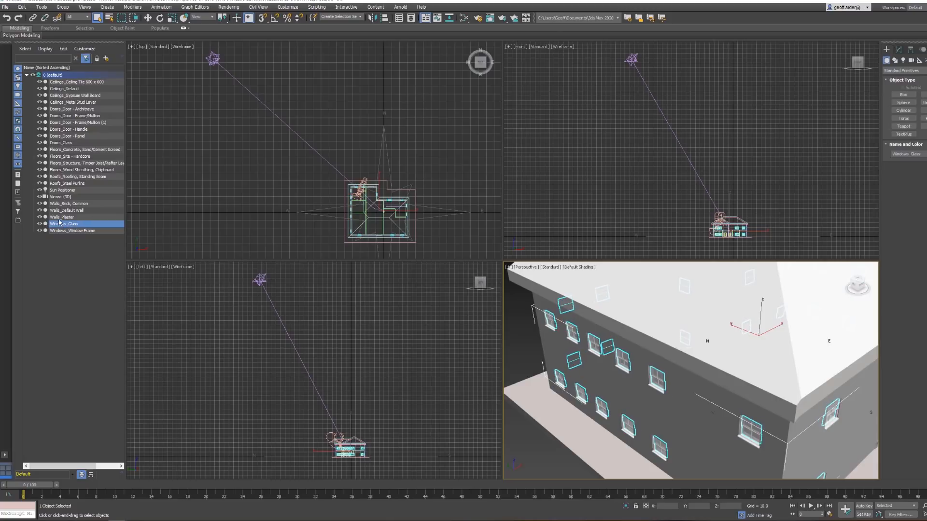
{"action": "left_click", "coordinate": [67, 210]}
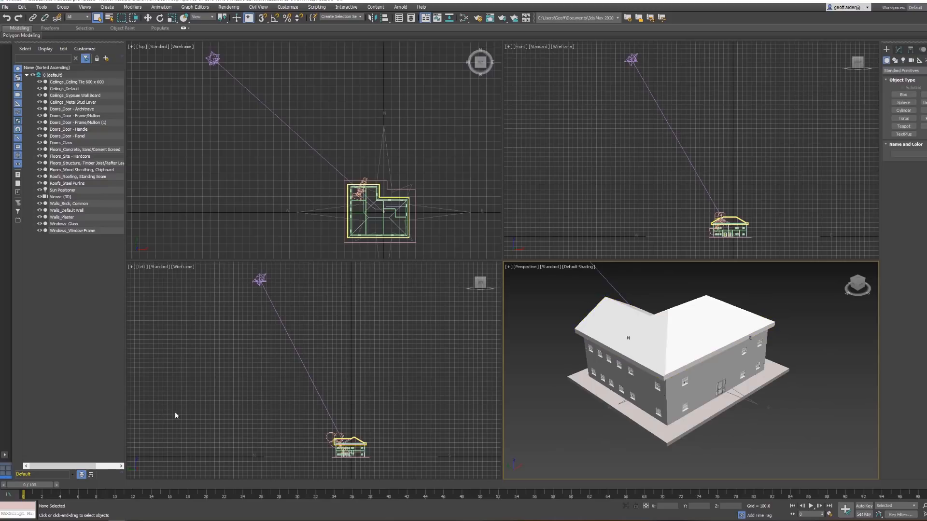
{"action": "mouse_move", "coordinate": [269, 415]}
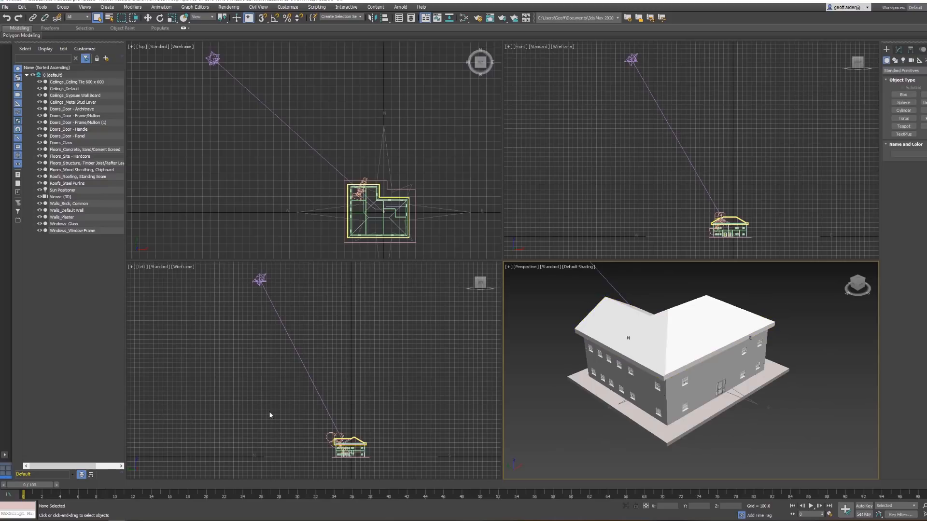
{"action": "mouse_move", "coordinate": [279, 411]}
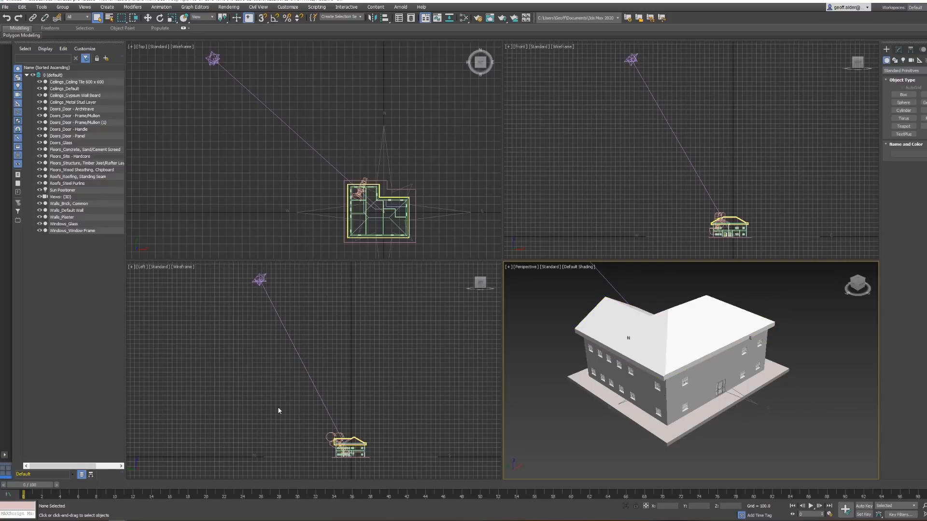
{"action": "mouse_move", "coordinate": [290, 398]}
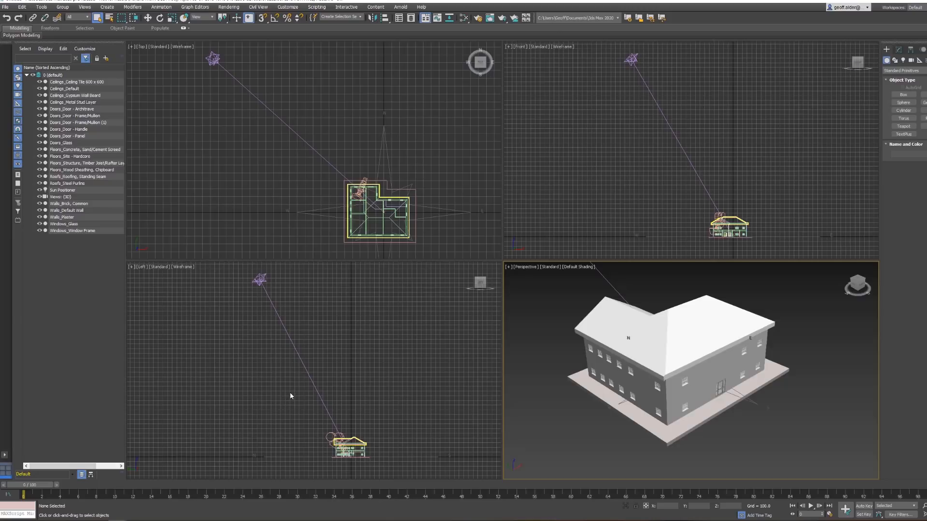
{"action": "mouse_move", "coordinate": [282, 421]}
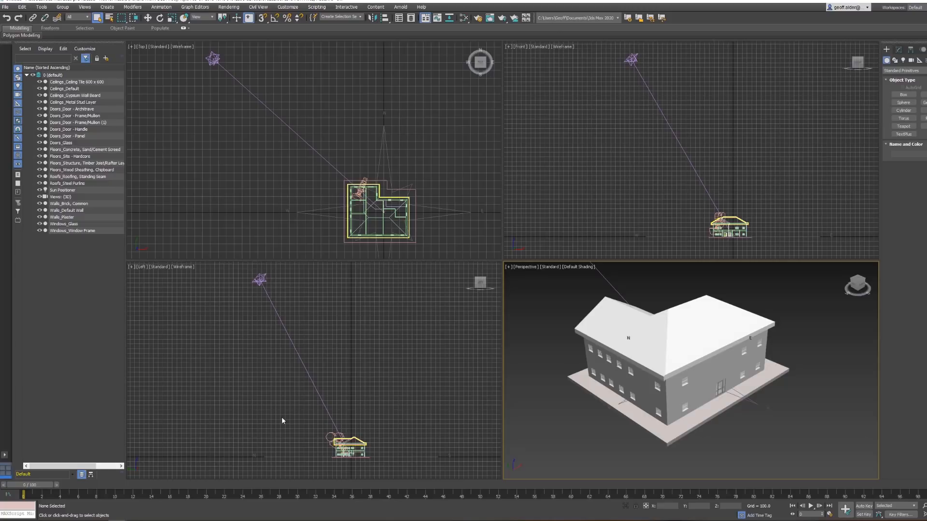
{"action": "mouse_move", "coordinate": [564, 331]}
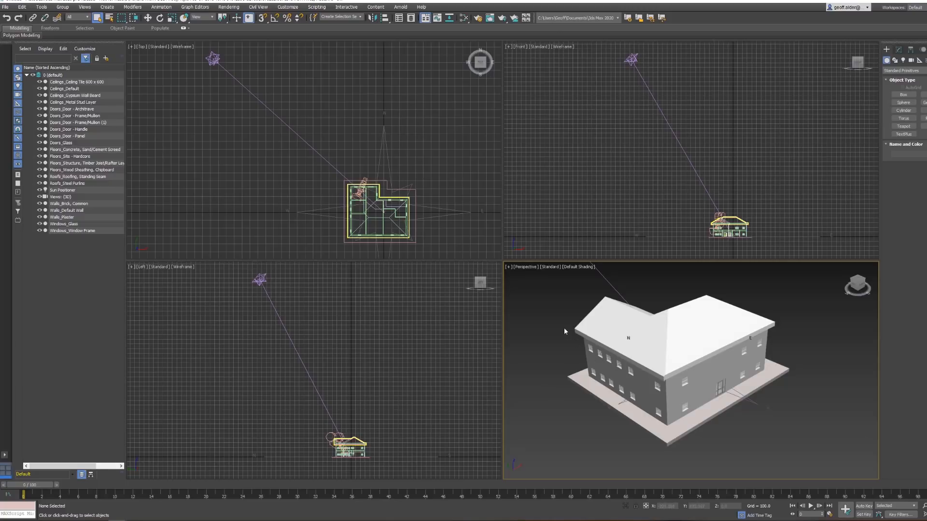